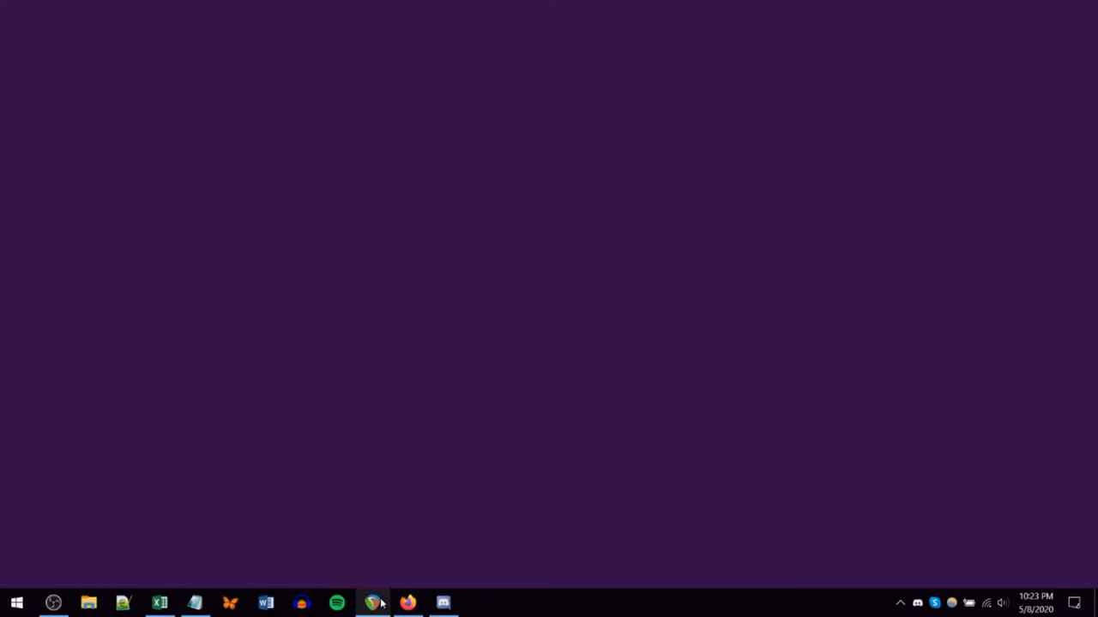
- Bring up the REAPER project with the High Synth track's FX chain showing DDX10
left_click(372, 604)
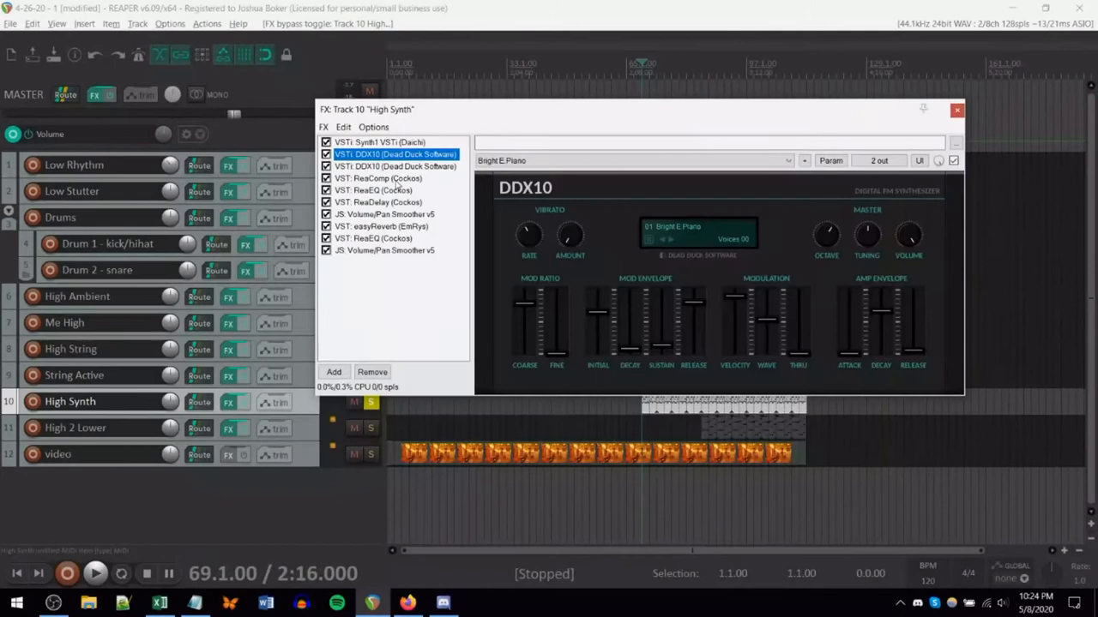
- Drag the first DDX10 above Synth1 in the chain and bypass Synth1 and the other effects
left_click(395, 165)
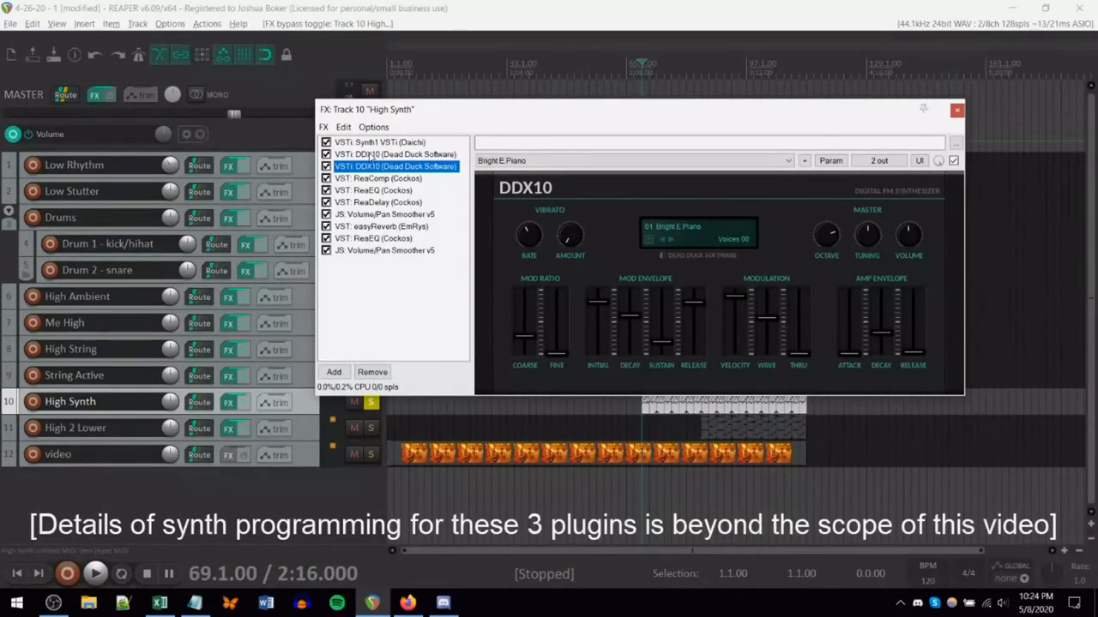
left_click(394, 155)
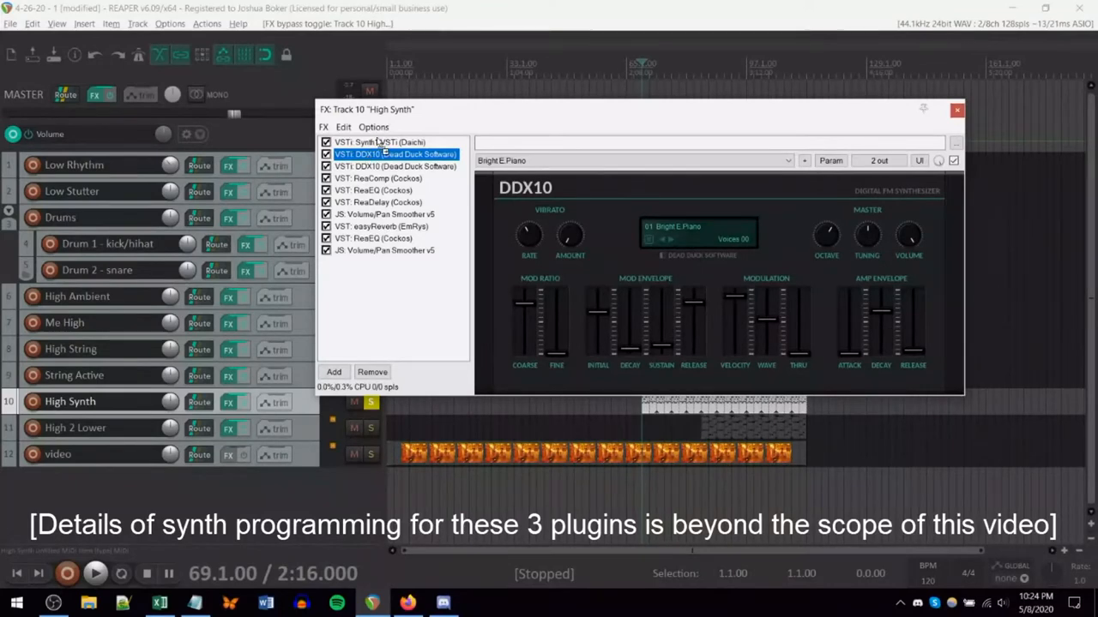
left_click_drag(394, 155, 395, 141)
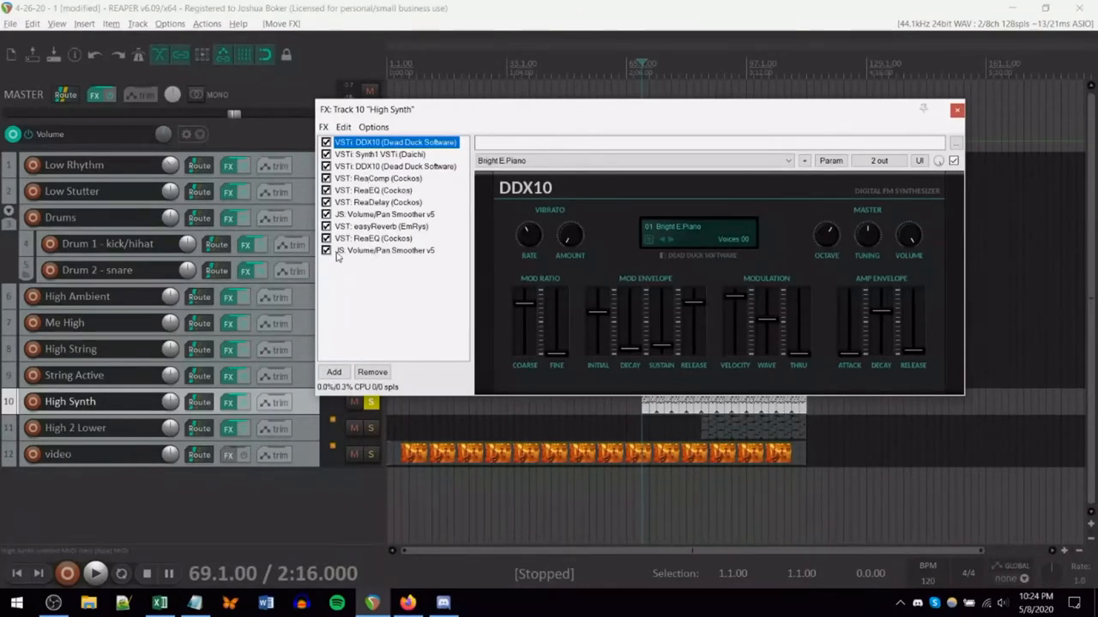
left_click(326, 212)
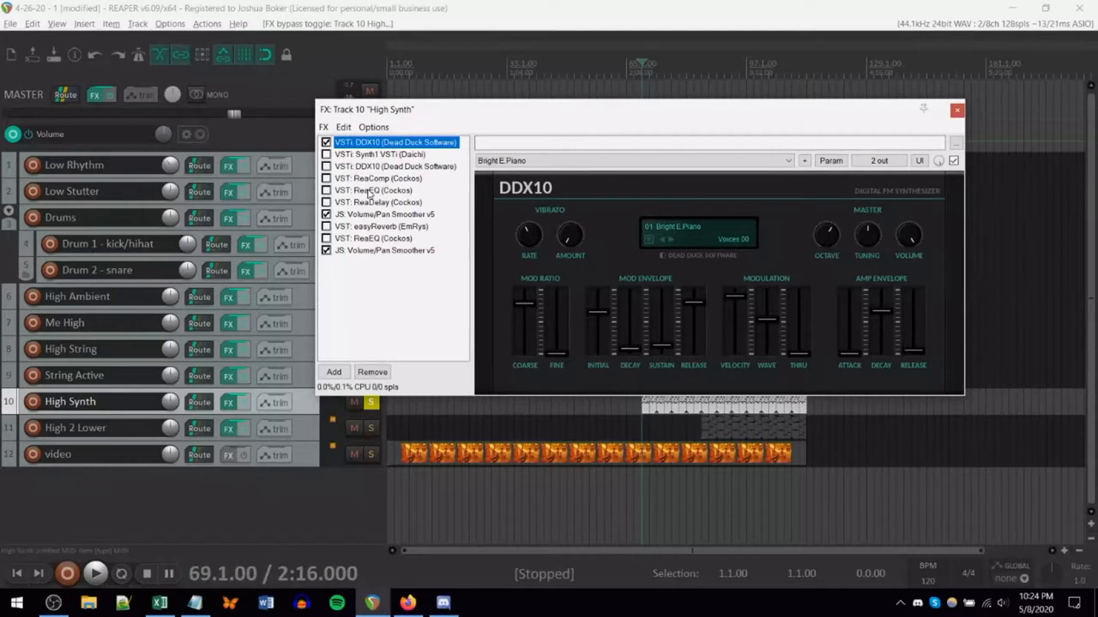
- Re-enable the first ReaEQ and ReaDelay after the DDX10, then select easyReverb
left_click(374, 189)
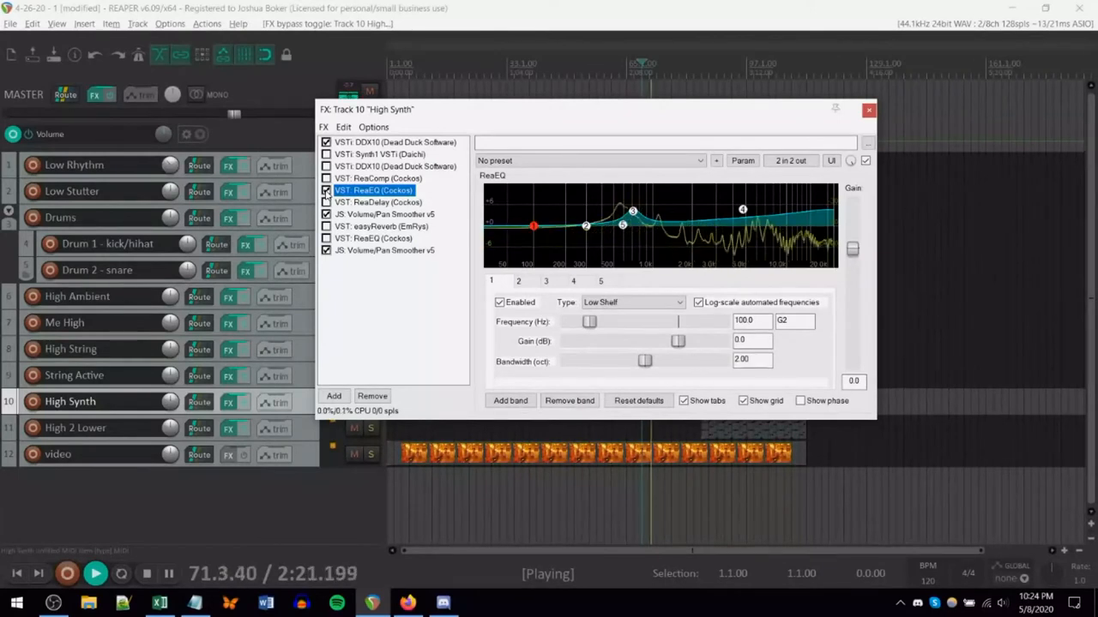
left_click(377, 202)
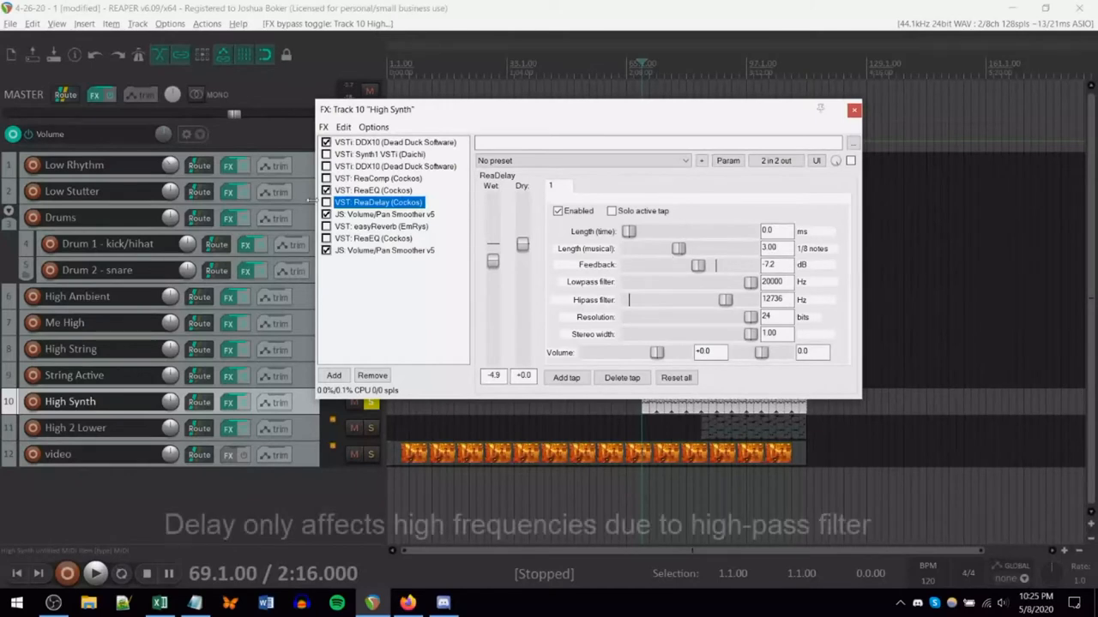
left_click(95, 573)
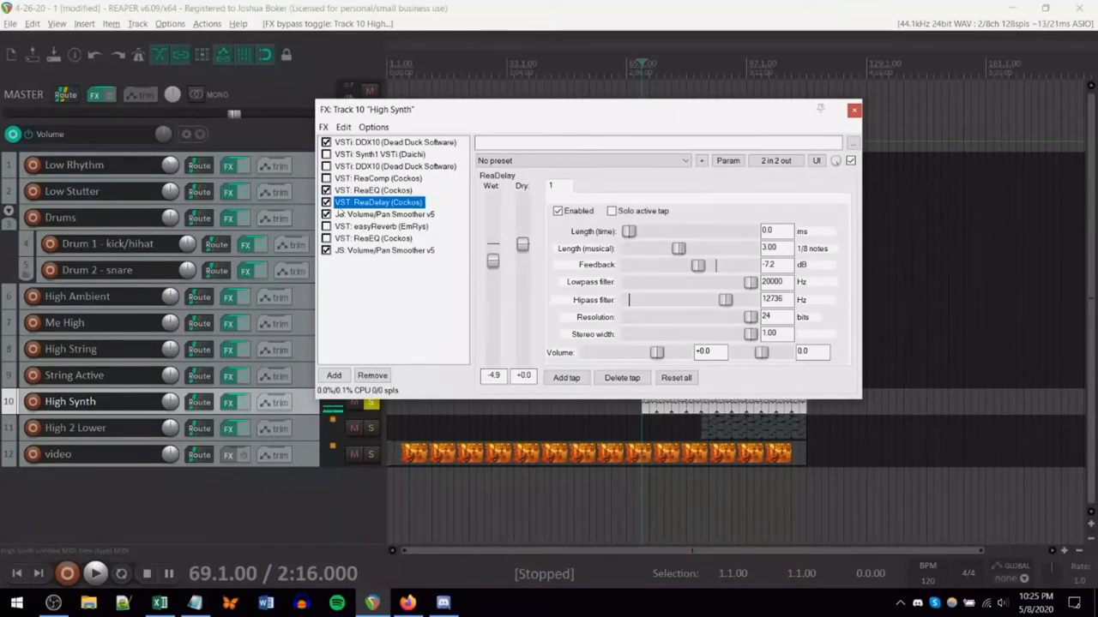
left_click(384, 227)
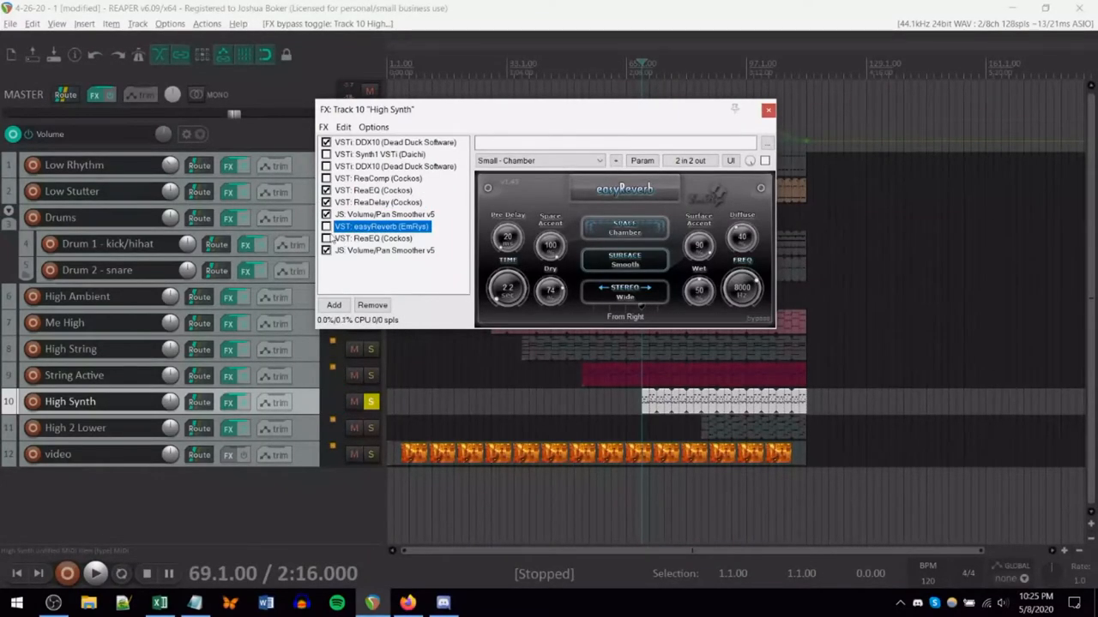
- Audition easyReverb and the final ReaEQ, then bypass all effects and return to the first DDX10
left_click(326, 226)
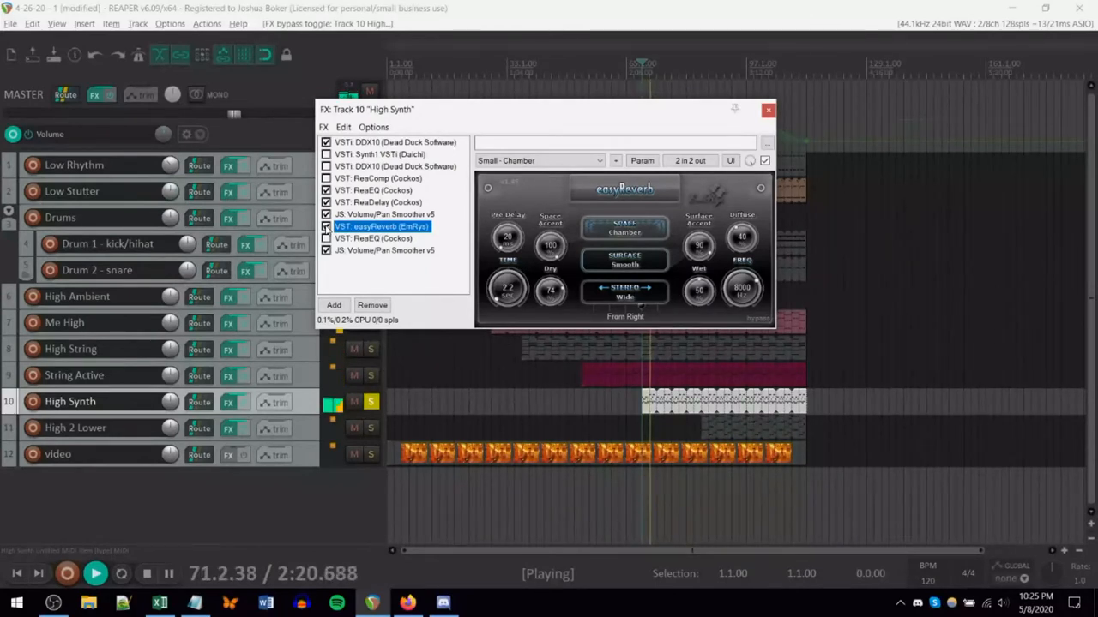
left_click(373, 238)
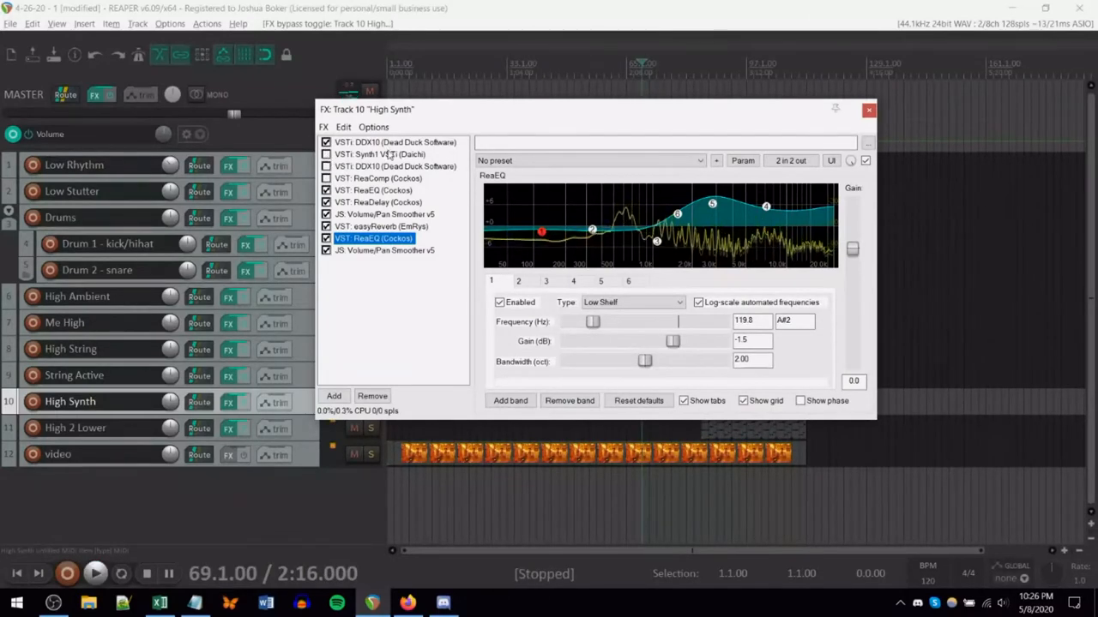
left_click(326, 213)
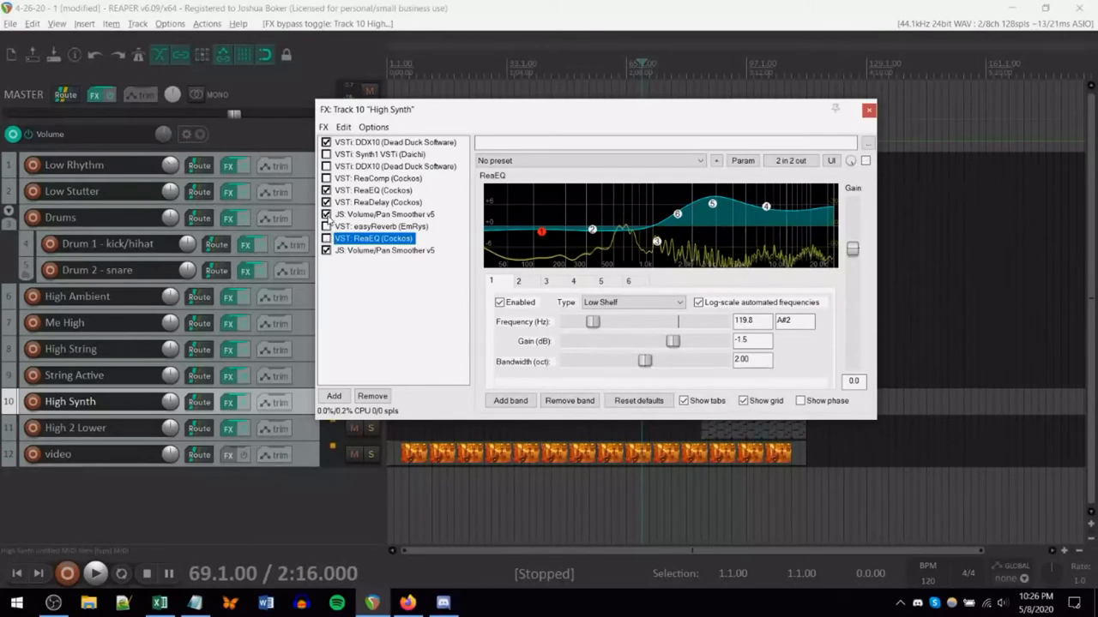
left_click(326, 212)
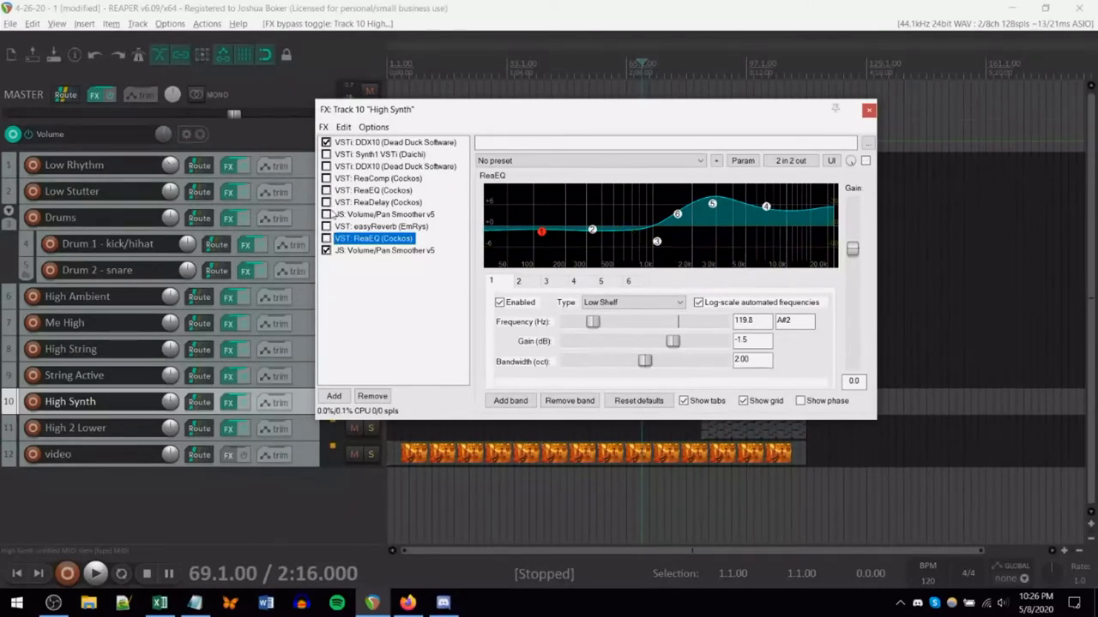
left_click(394, 141)
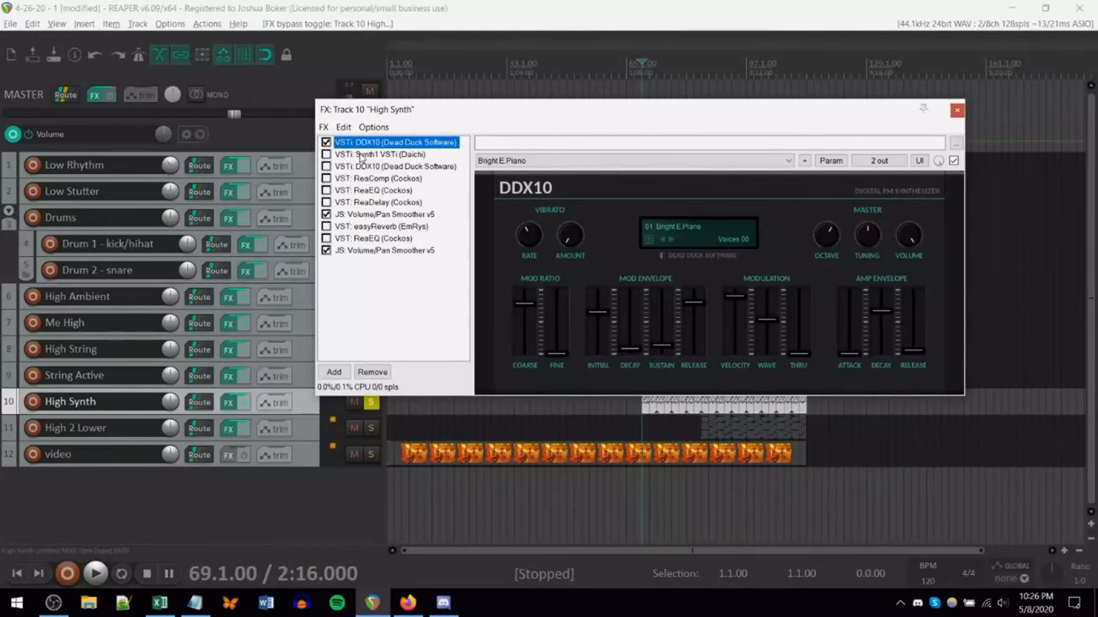
- Audition Synth1, then switch it off and enable the second DDX10 instance
left_click(381, 154)
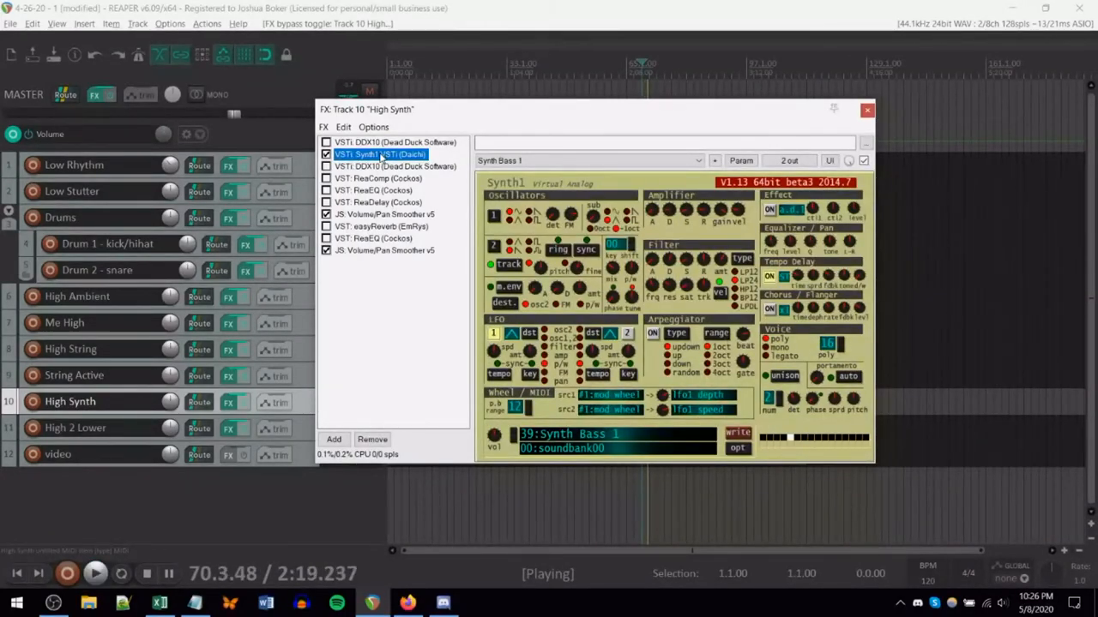
key("space")
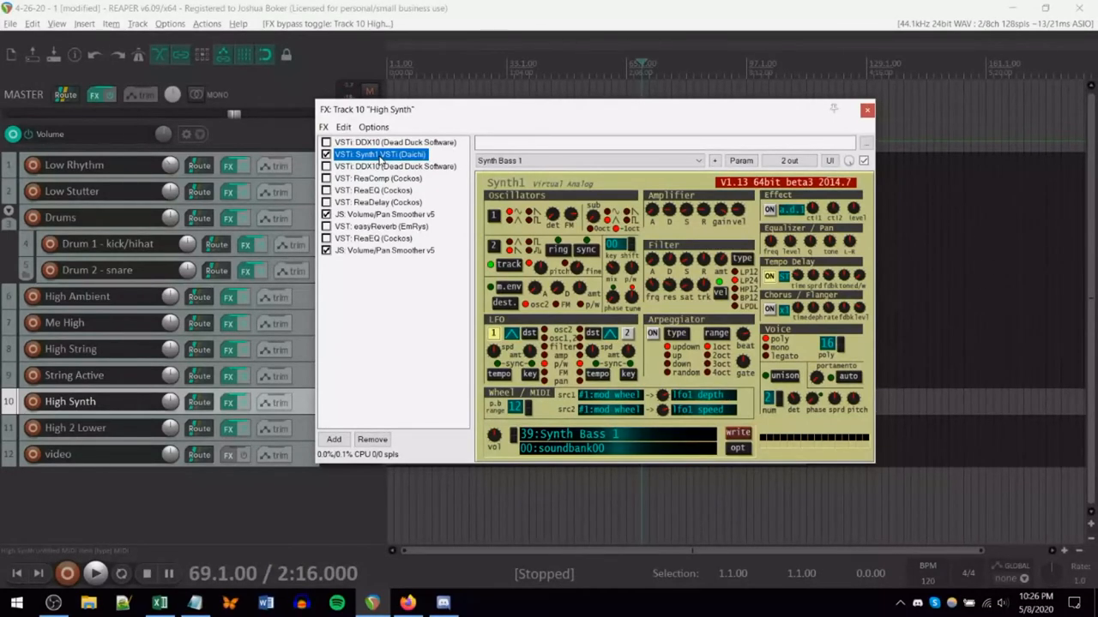
left_click(395, 142)
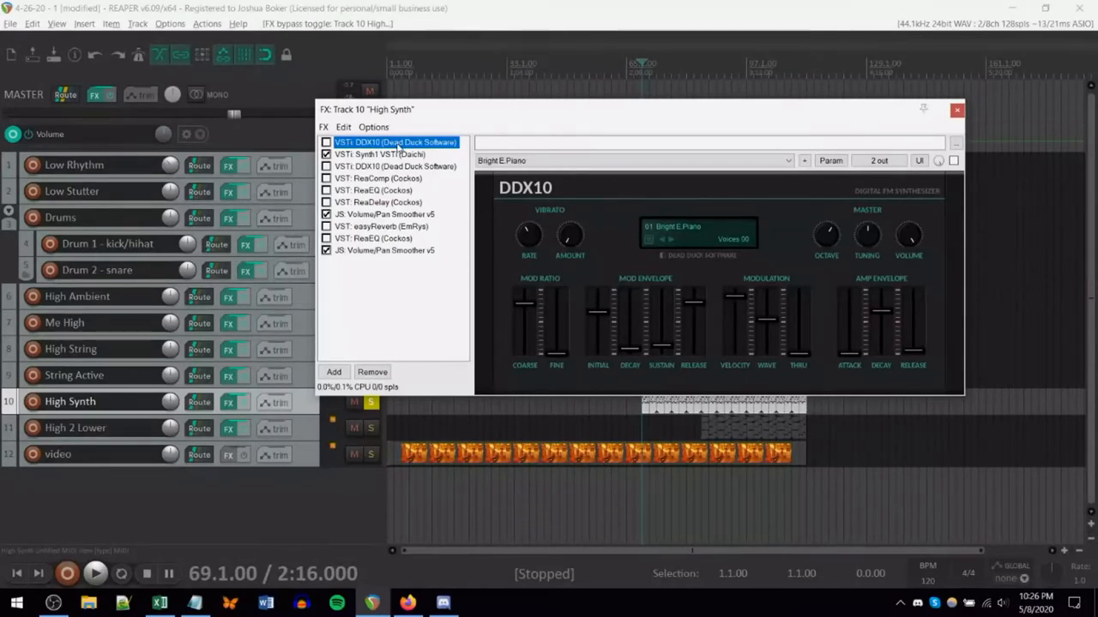
left_click(326, 140)
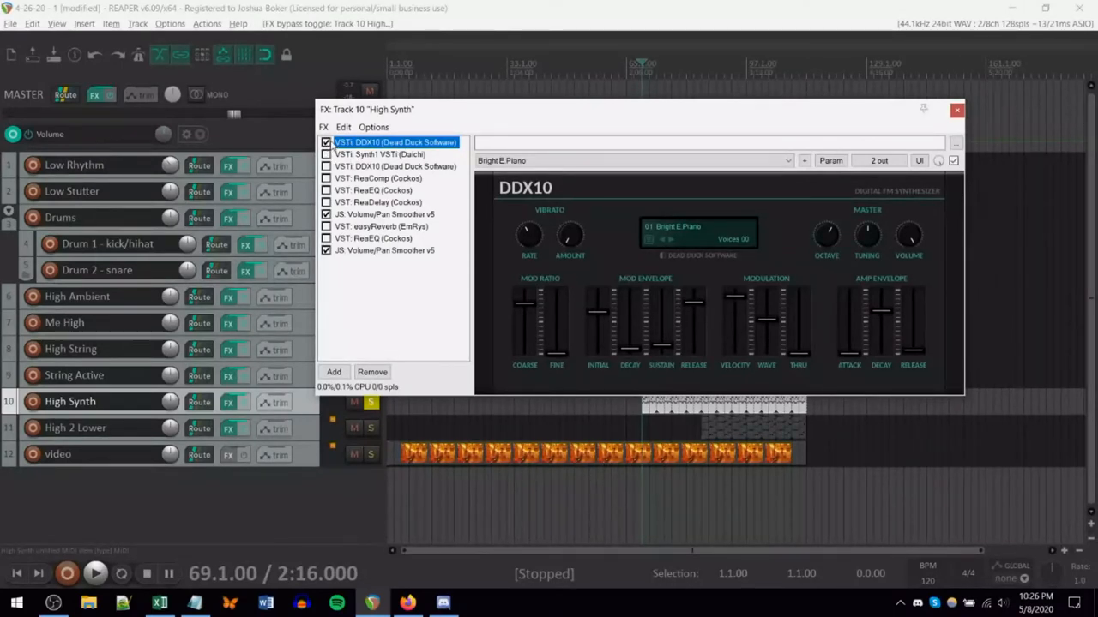
left_click(94, 573)
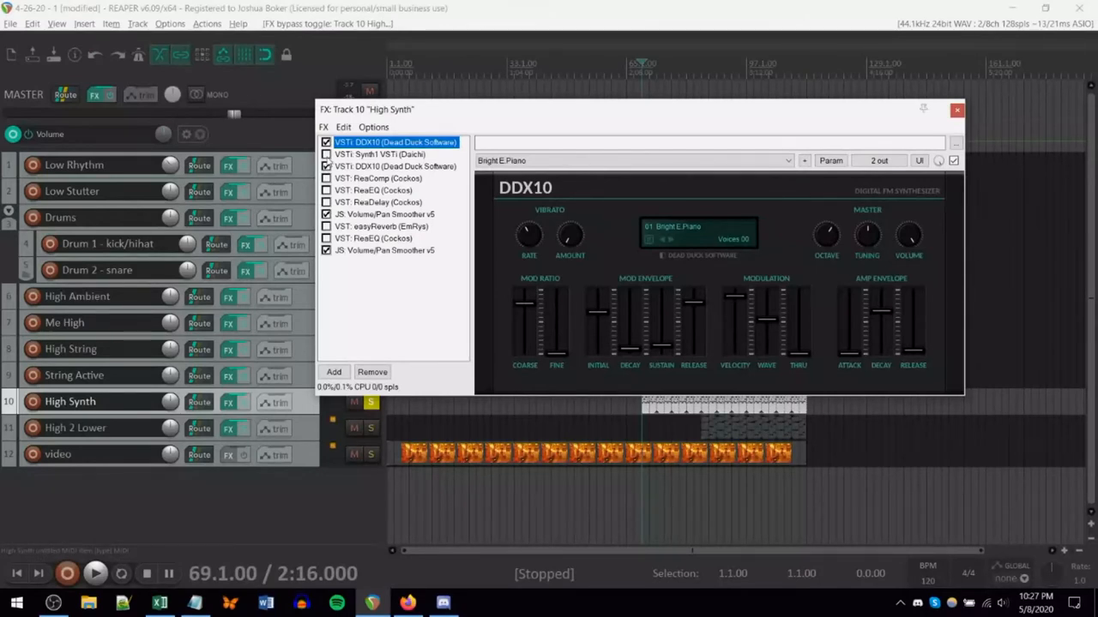
- Audition the second DDX10 alone, then re-enable the first DDX10, Synth1 and second DDX10 together
left_click(325, 140)
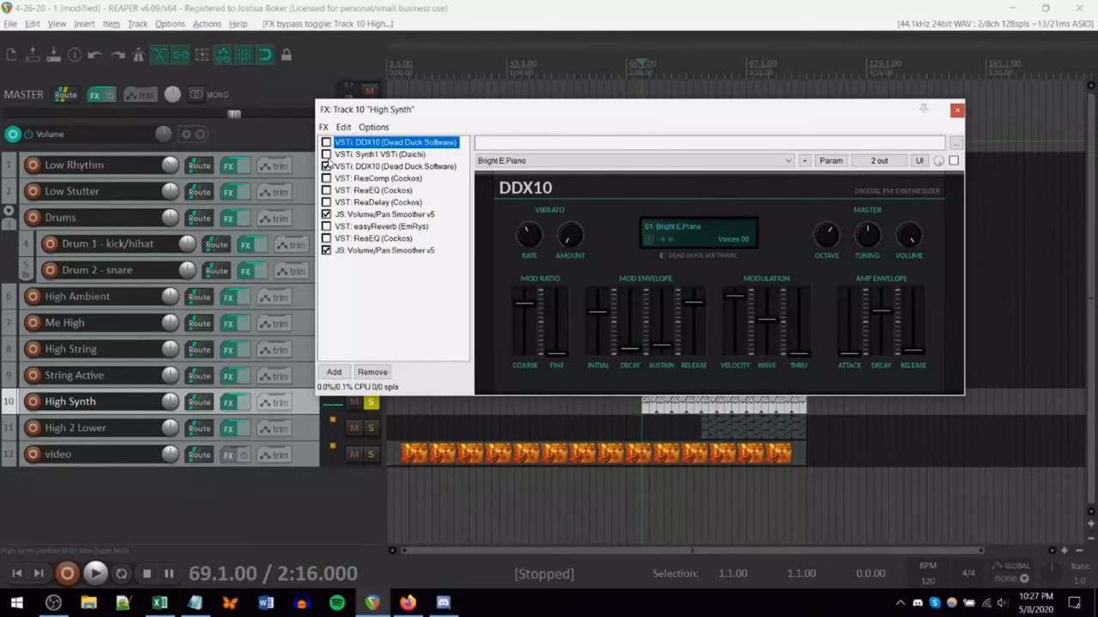
left_click(395, 165)
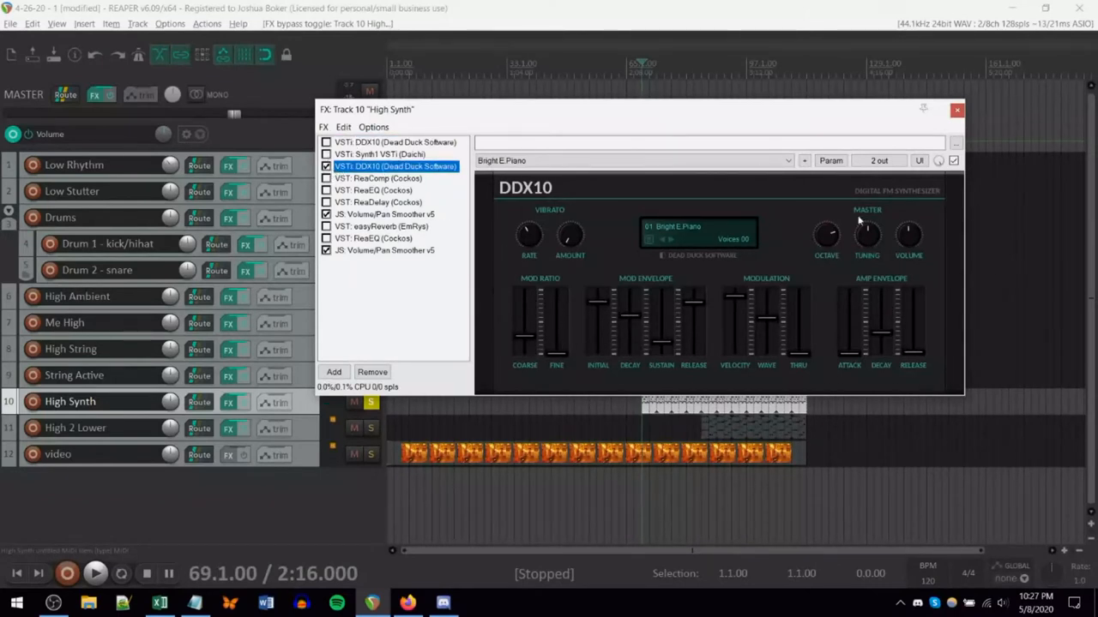
mouse_move(552, 281)
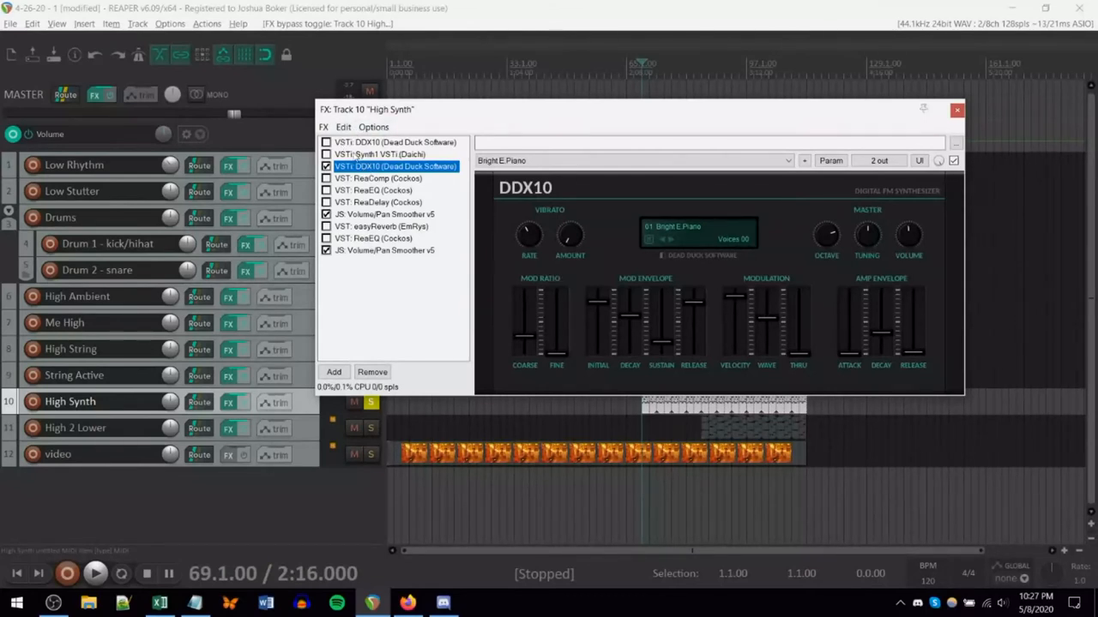
left_click(326, 142)
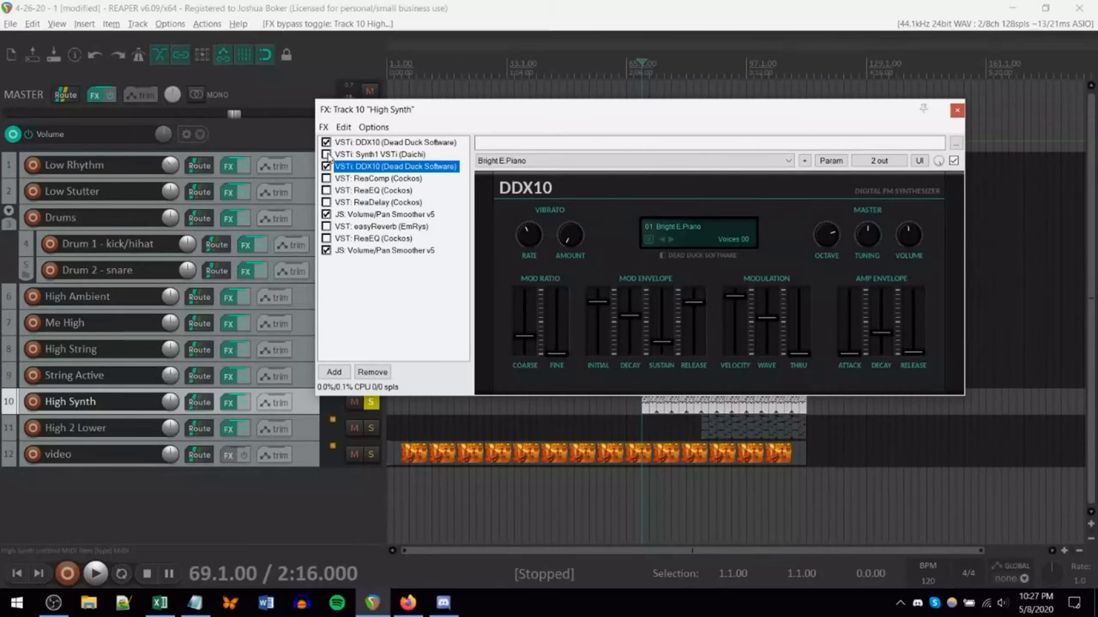
left_click(326, 155)
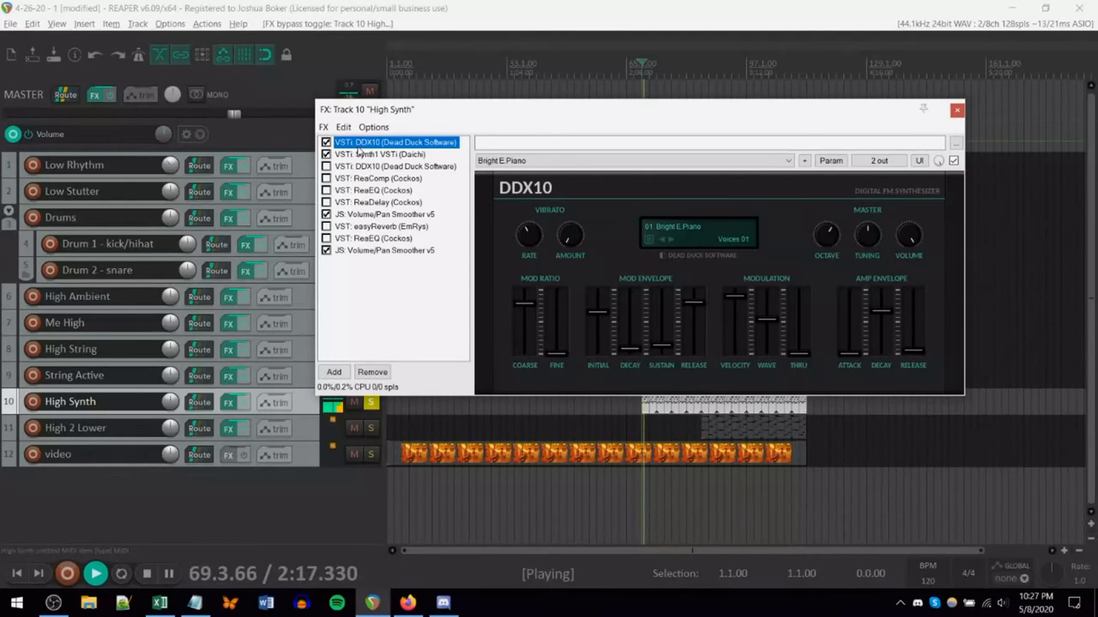
left_click(326, 165)
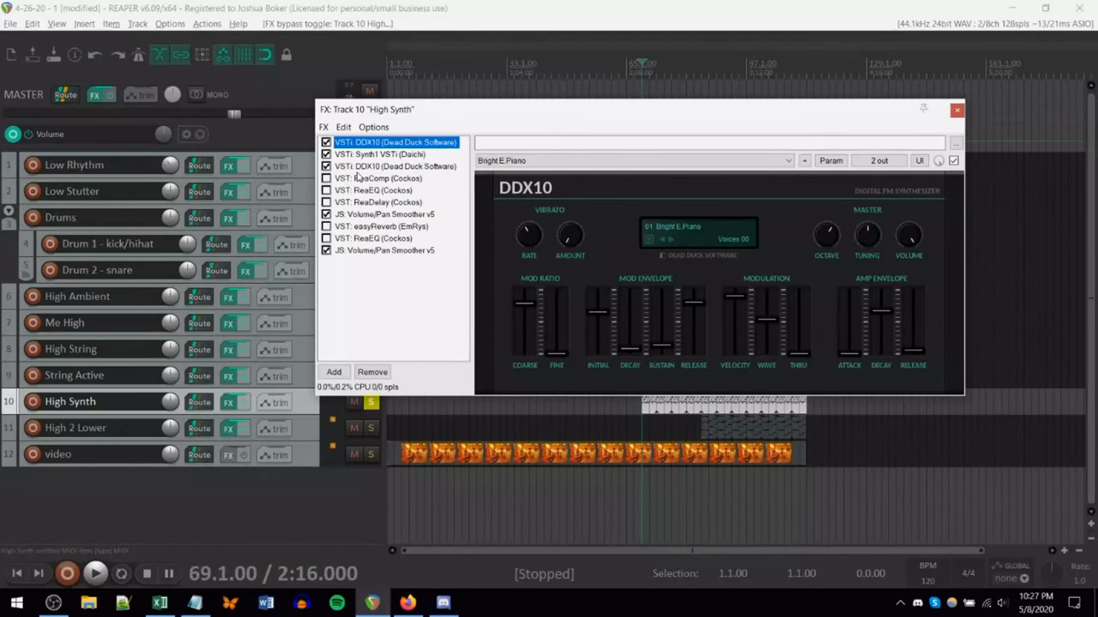
- Re-enable all bypassed effects and review the ReaDelay, ReaComp and Volume/Pan Smoother settings
left_click(326, 178)
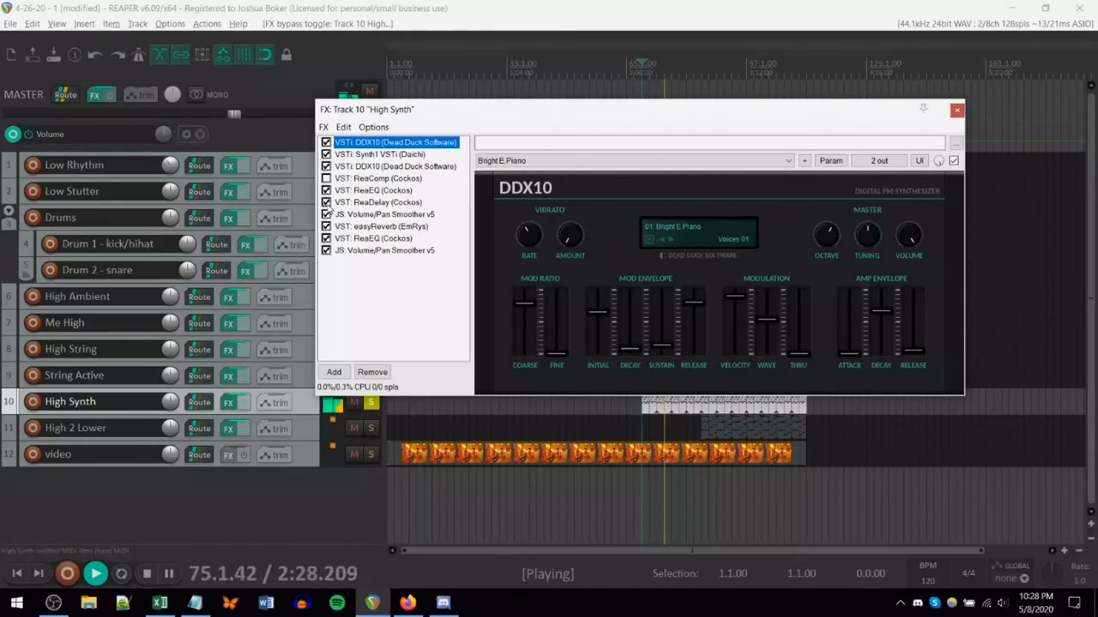
left_click(378, 202)
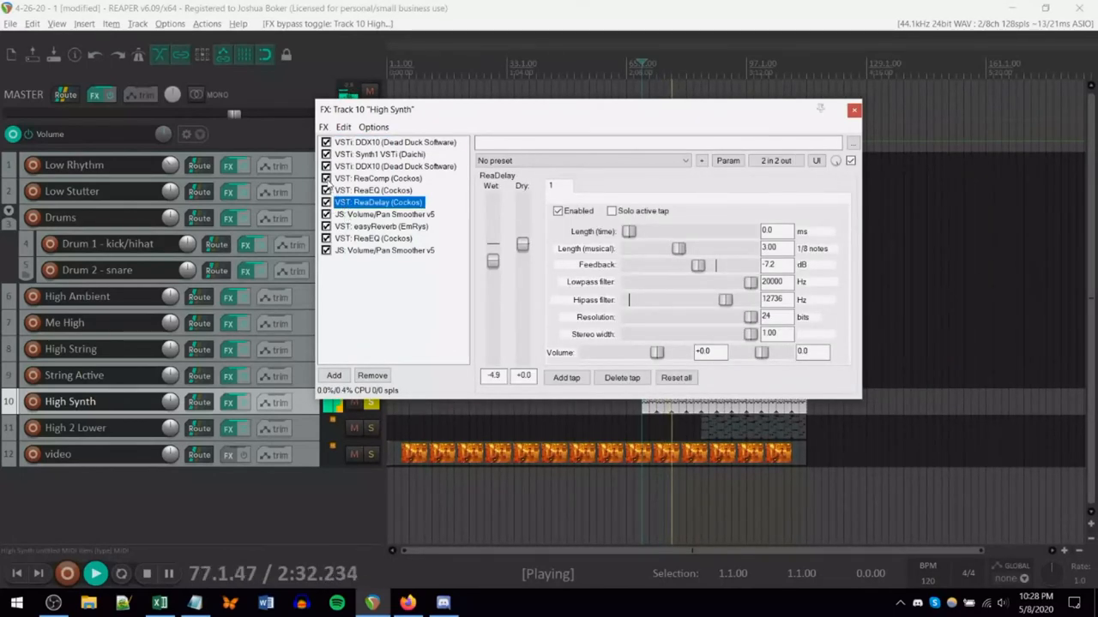
left_click(377, 177)
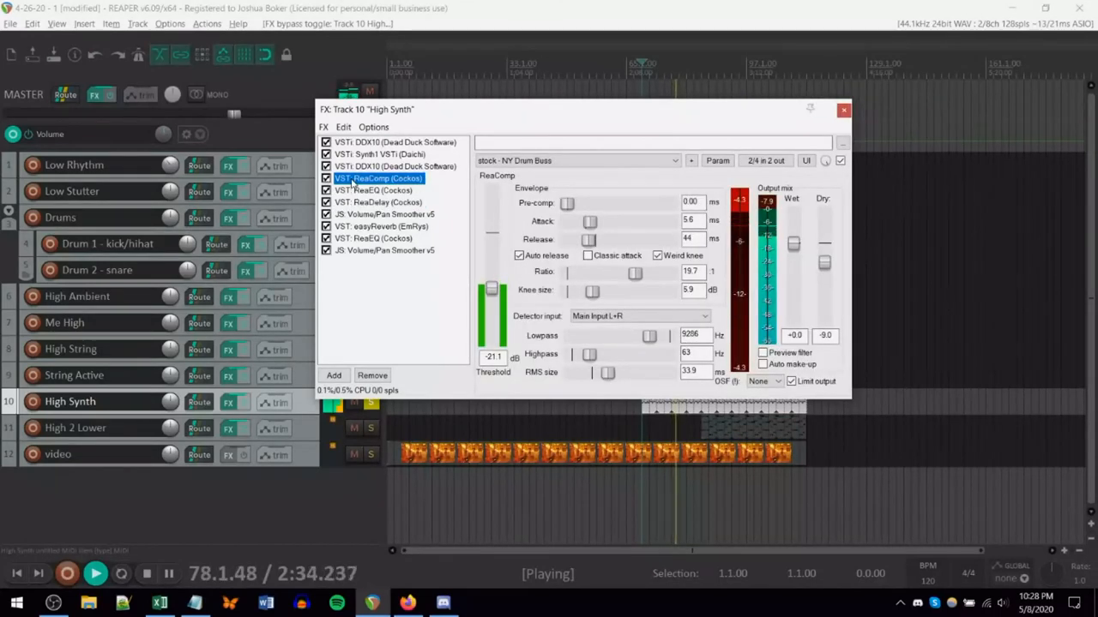
left_click(384, 251)
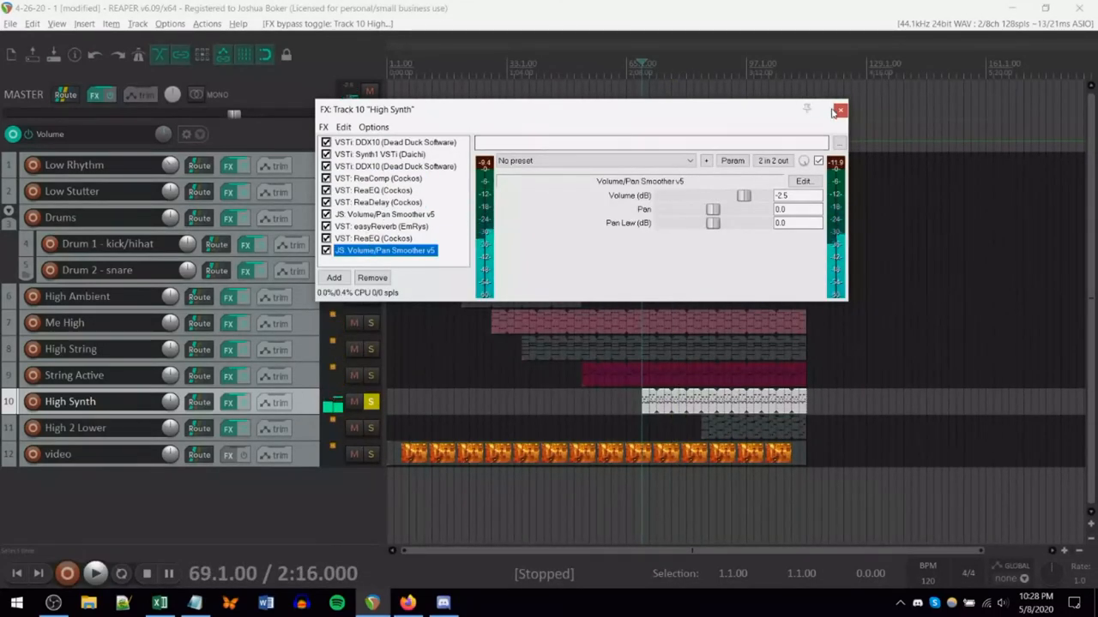
mouse_move(841, 112)
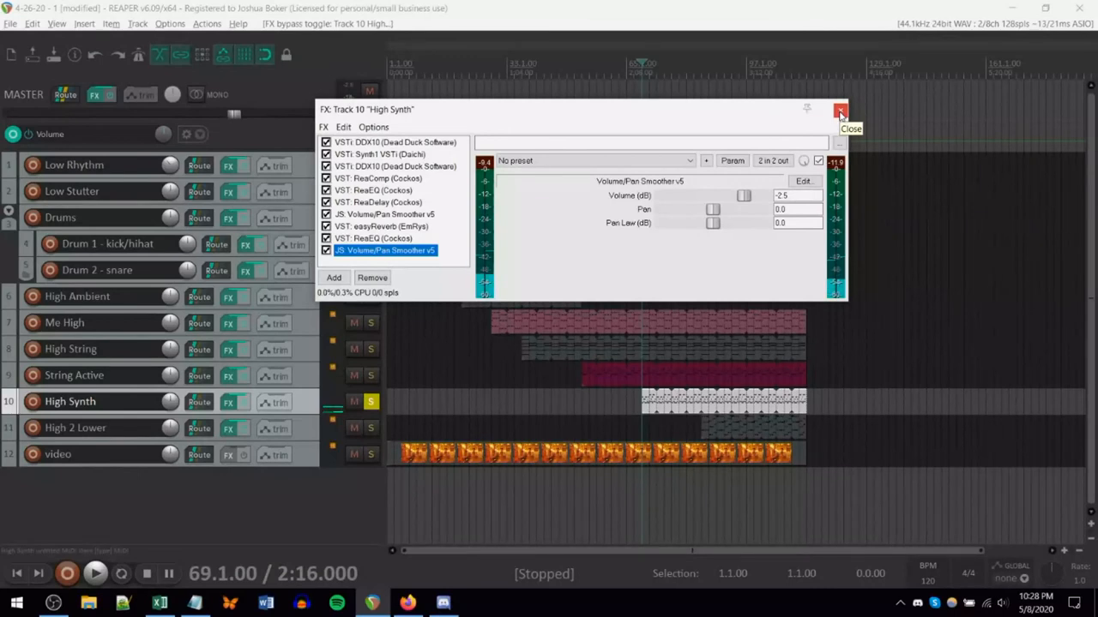
- Close the FX: Track 10 "High Synth" chain window, returning to the arrangement view
left_click(841, 113)
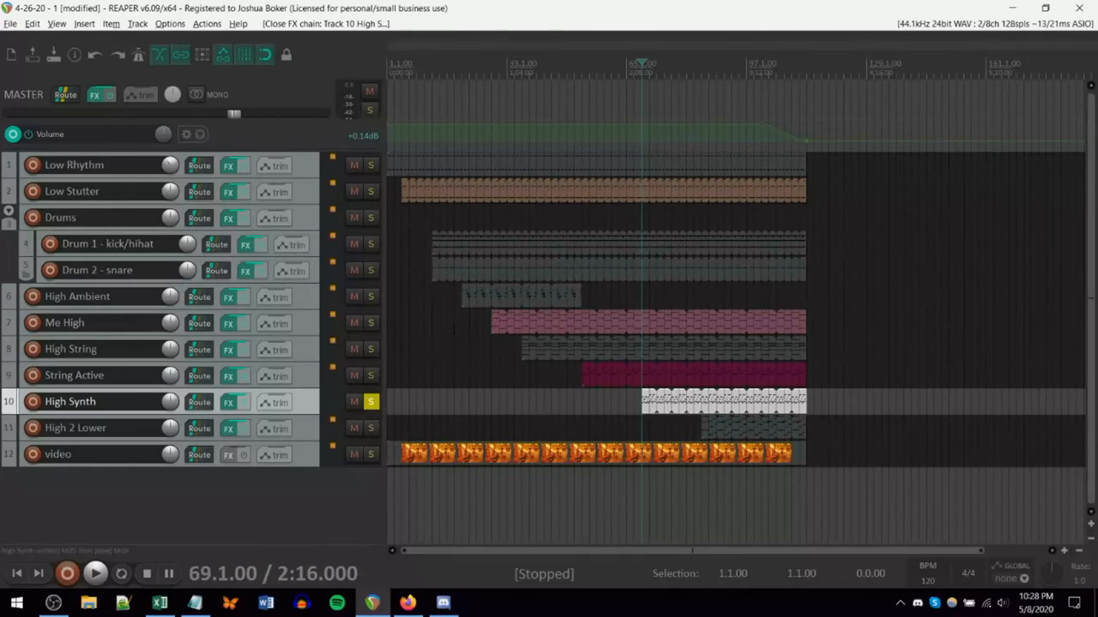
mouse_move(312, 371)
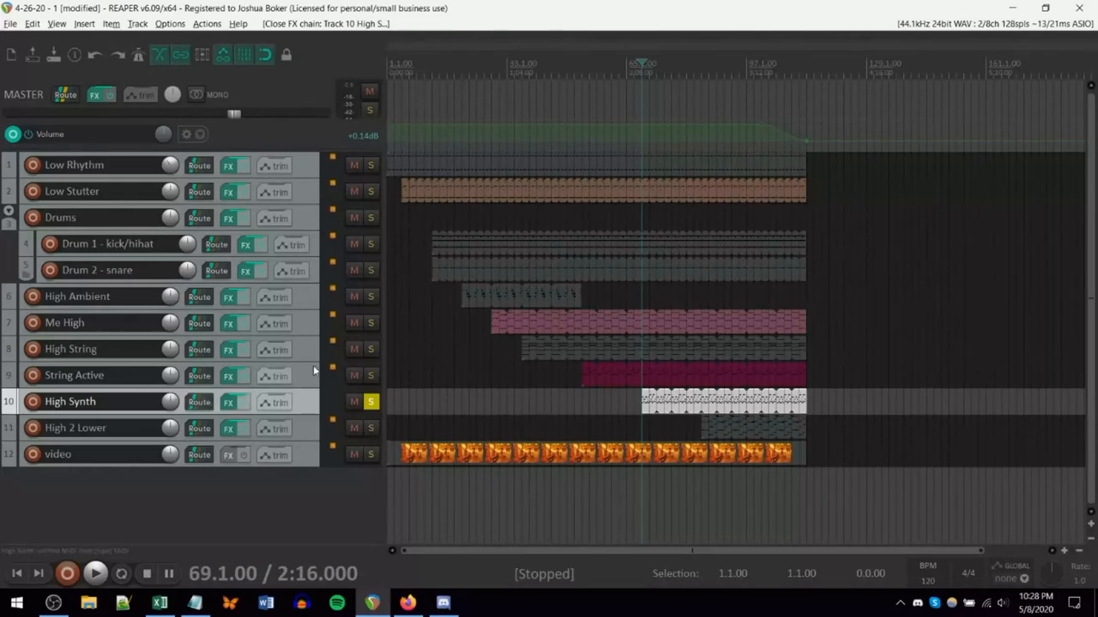